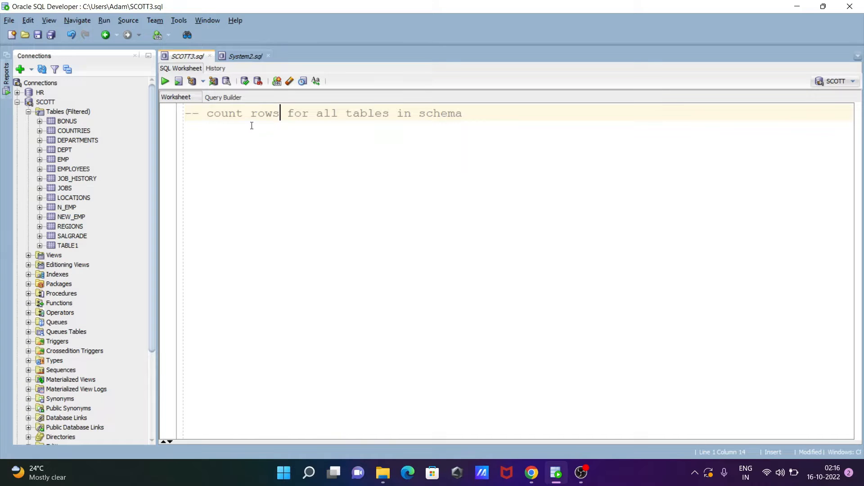
{"action": "mouse_move", "coordinate": [538, 141]}
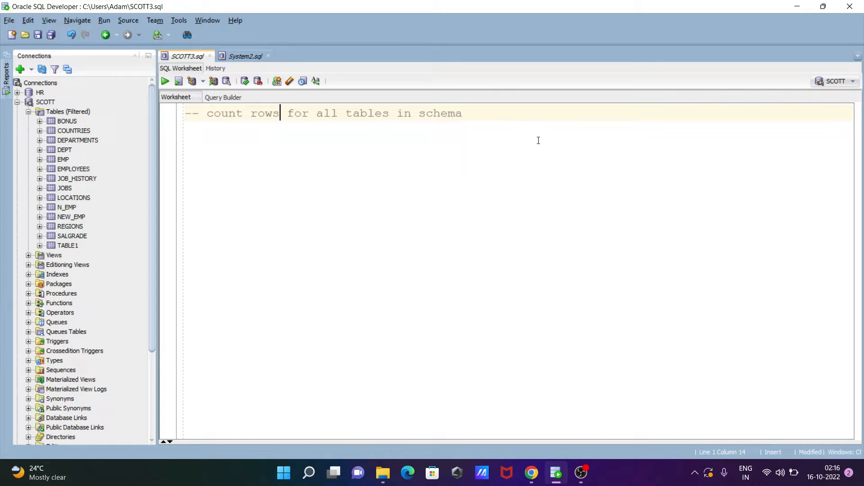
{"action": "mouse_move", "coordinate": [495, 117]}
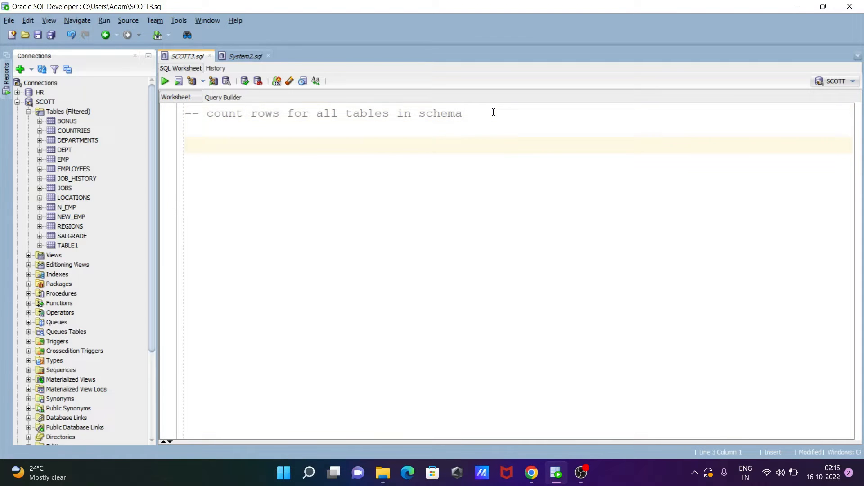
Write the SELECT list TABLE_NAME, TABLESPACE_NAME, NUM_ROWS in the SCOTT3 worksheet.
{"action": "type", "text": "SEL"}
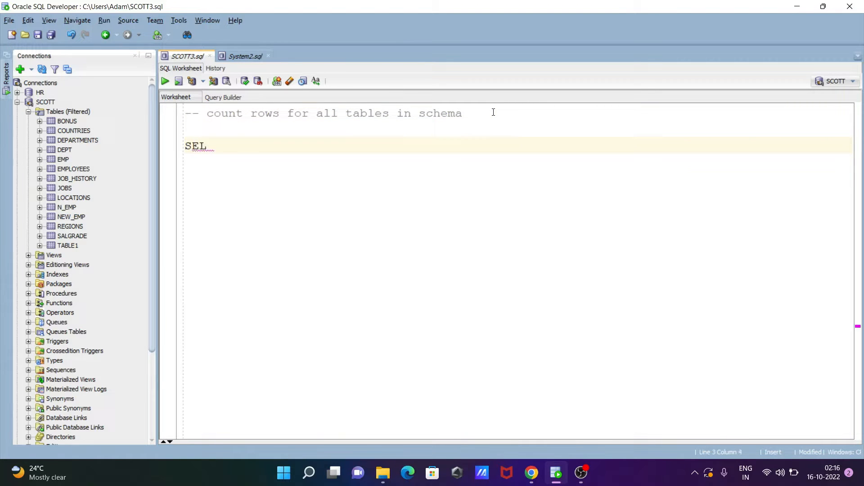
{"action": "type", "text": "ECT"}
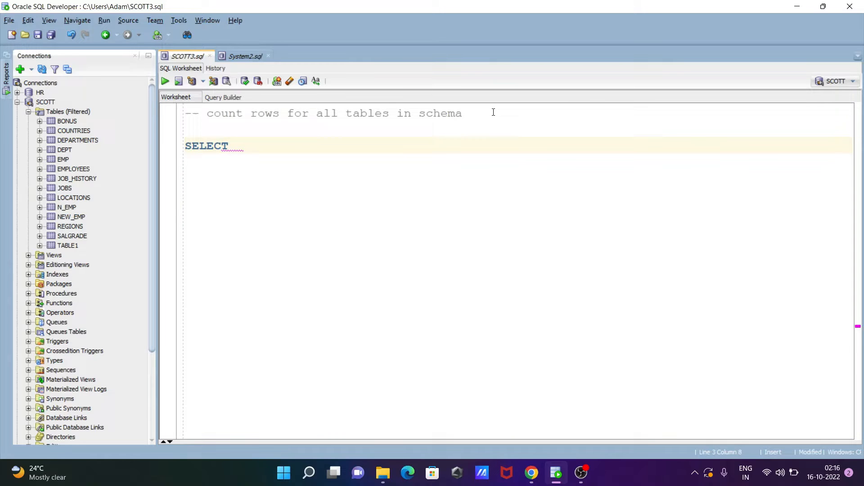
{"action": "type", "text": "TABL"}
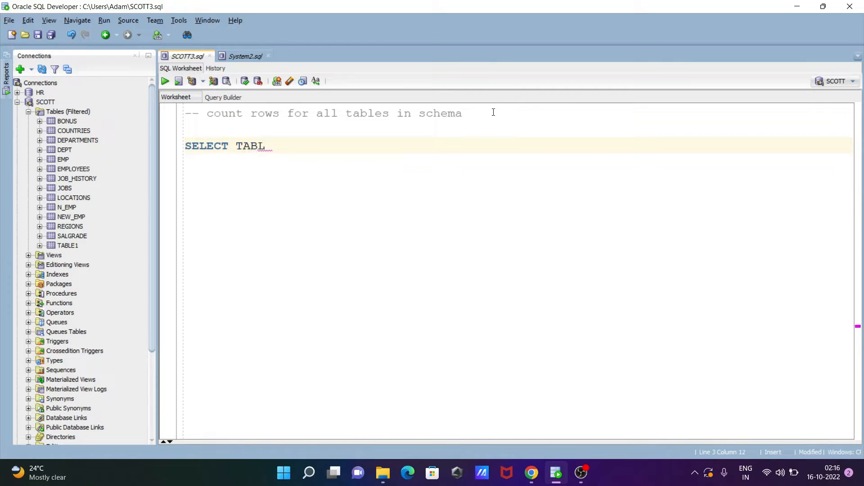
{"action": "type", "text": "E_NA"}
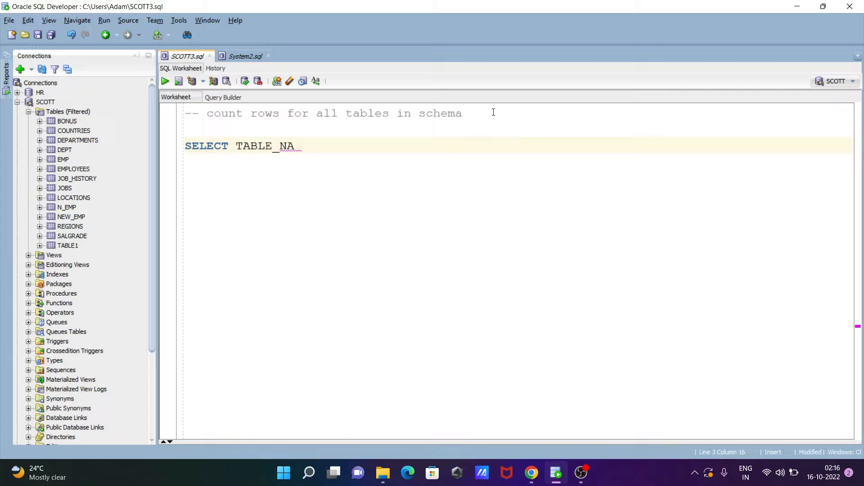
{"action": "type", "text": "ME,"}
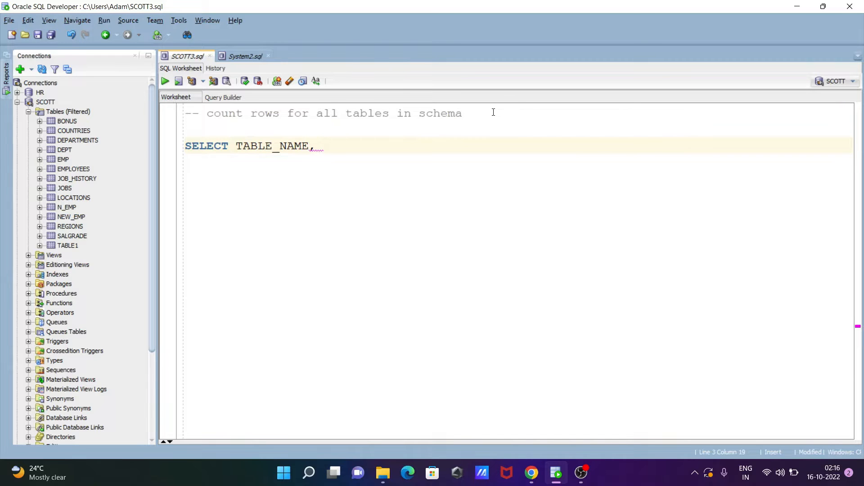
{"action": "type", "text": "TABL"}
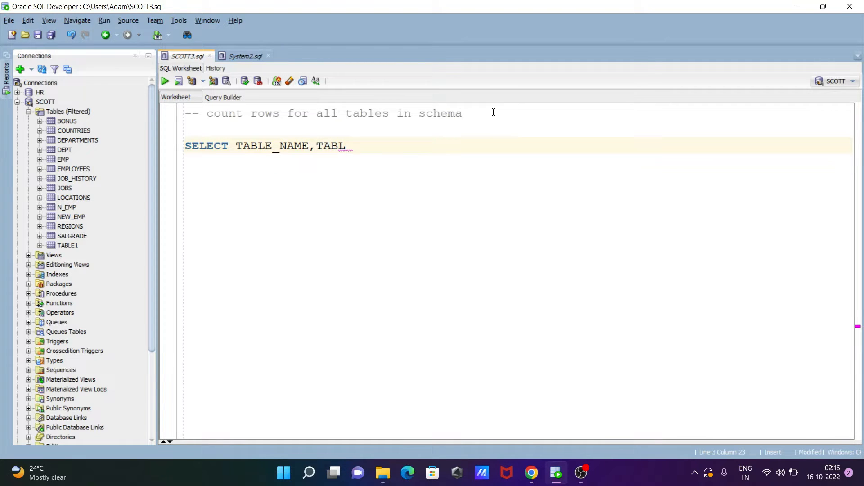
{"action": "type", "text": "ES"}
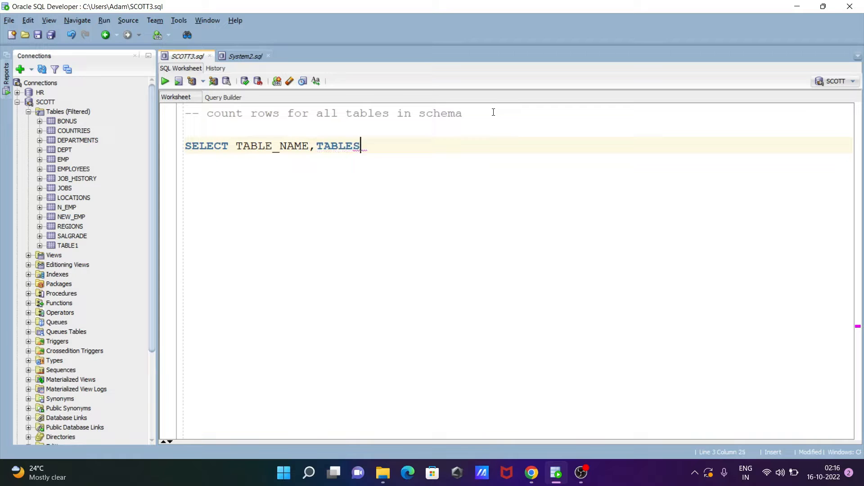
{"action": "type", "text": "PACE"}
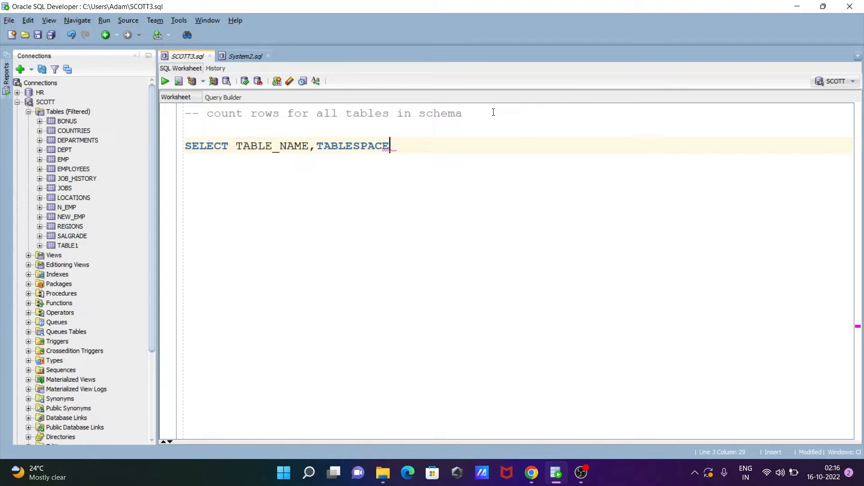
{"action": "type", "text": "_NAME"}
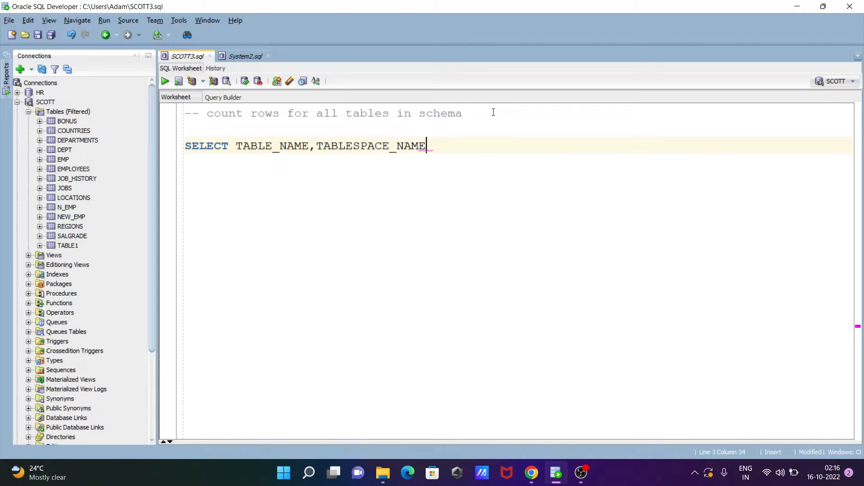
{"action": "type", "text": ","}
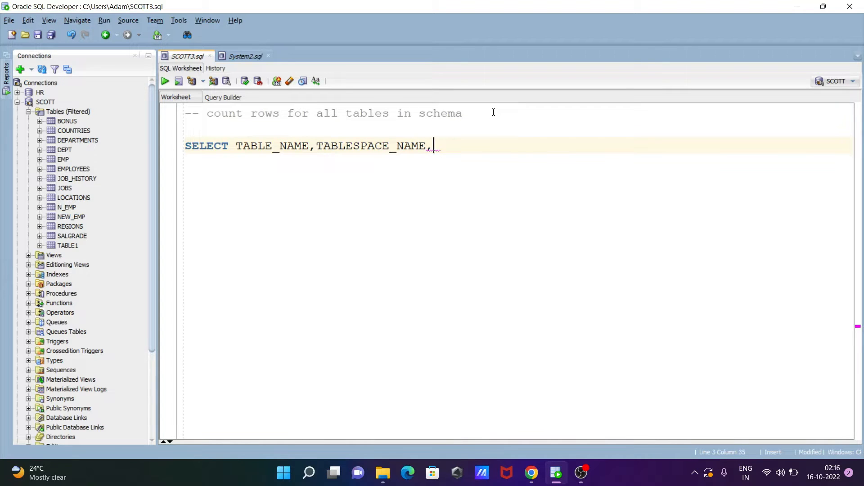
{"action": "type", "text": "NUM_"}
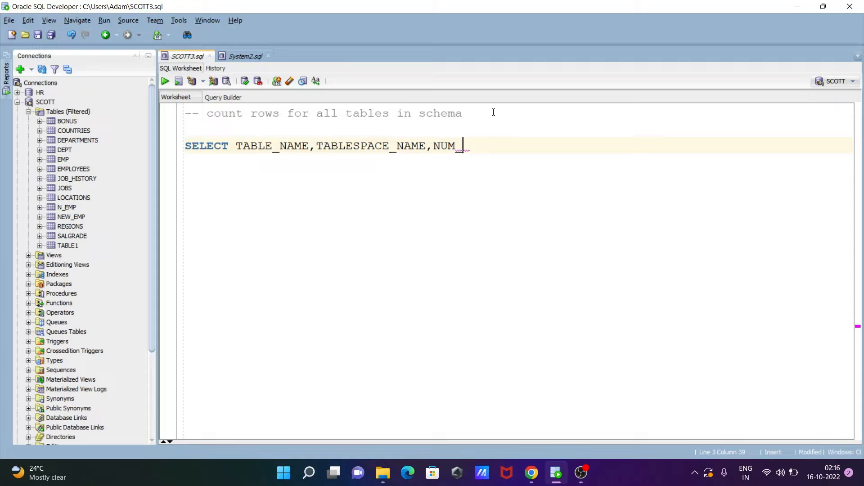
{"action": "type", "text": "ROWS"}
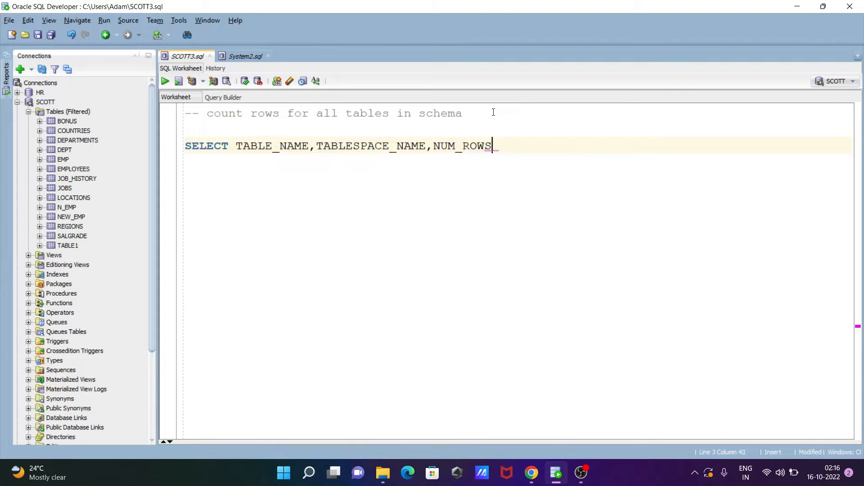
Complete the statement with FROM ALL_TABLES.
{"action": "type", "text": "FR"}
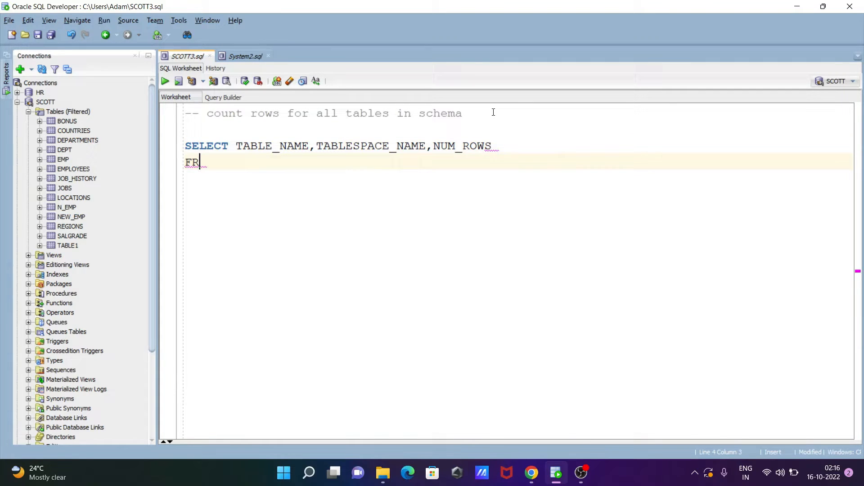
{"action": "type", "text": "OM"}
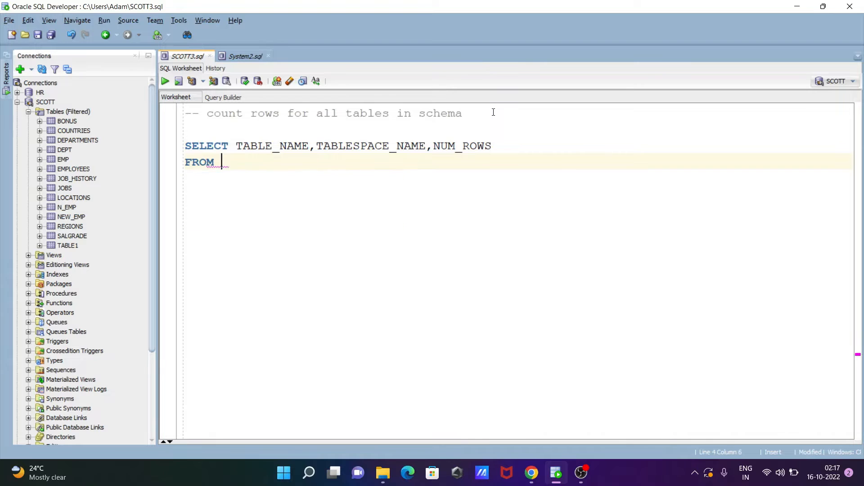
{"action": "type", "text": "ALL"}
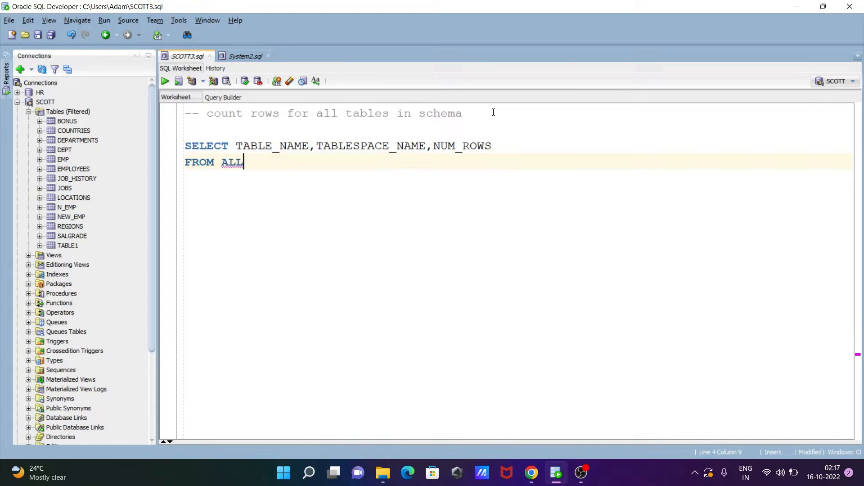
{"action": "type", "text": "_T"}
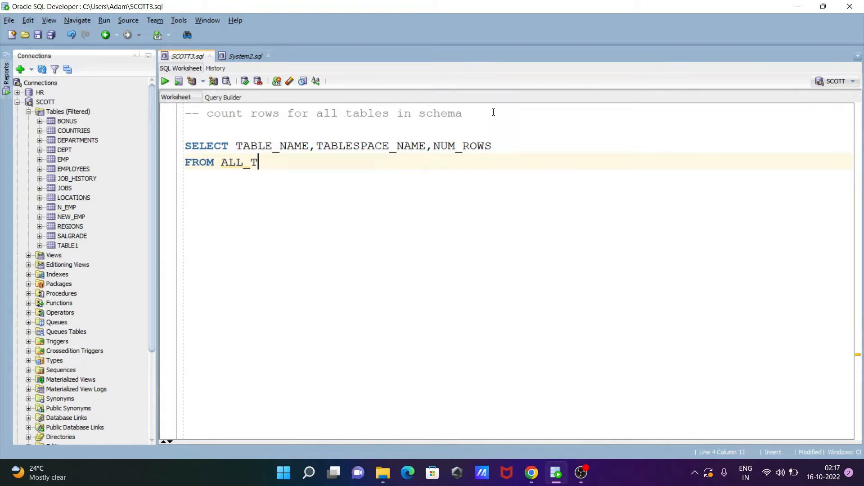
{"action": "type", "text": "ABL"}
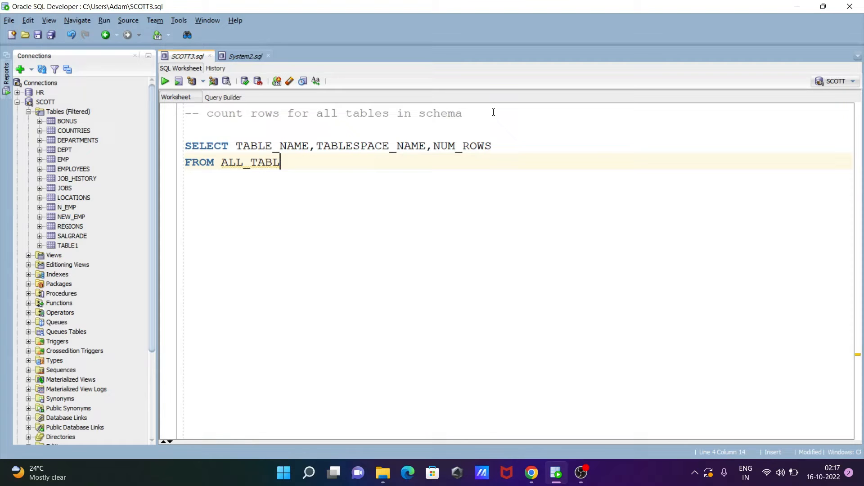
{"action": "type", "text": "ES"}
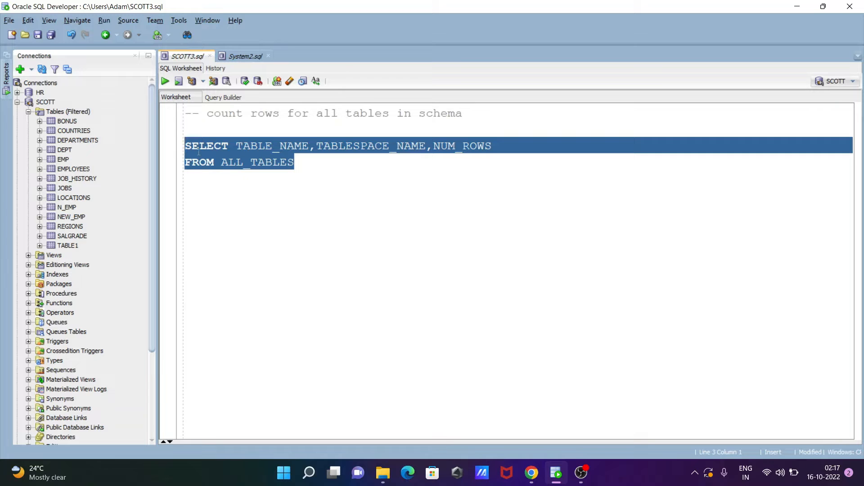
Run the ALL_TABLES query, returning the first 50 rows of tables, tablespaces and row counts.
{"action": "left_click", "coordinate": [164, 81]}
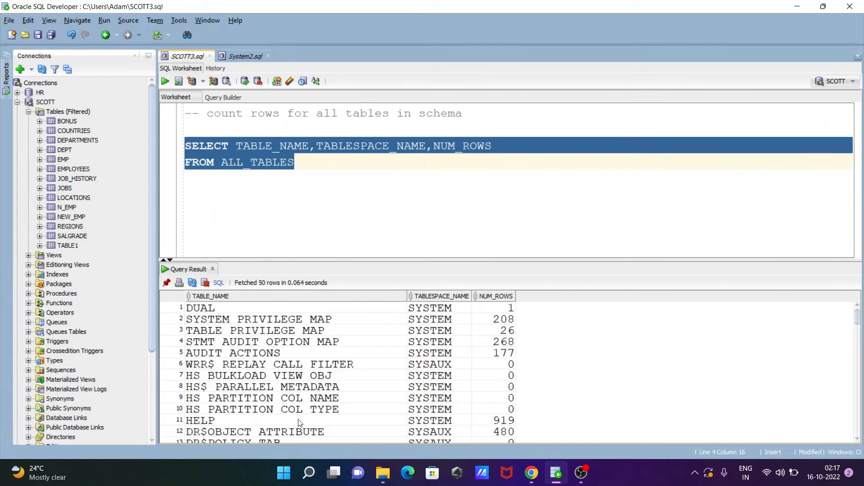
{"action": "mouse_move", "coordinate": [248, 338]}
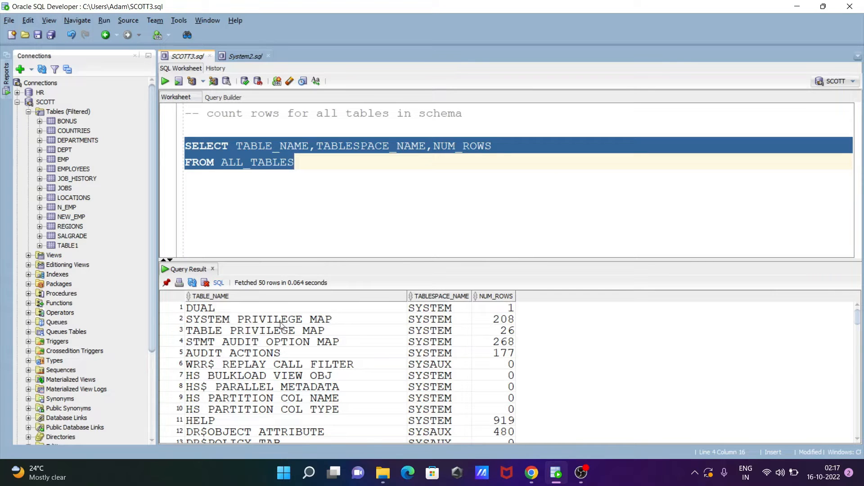
Scroll the Query Result grid so all 113 ALL_TABLES rows are fetched.
{"action": "scroll", "scroll_direction": "down", "scroll_amount": 3}
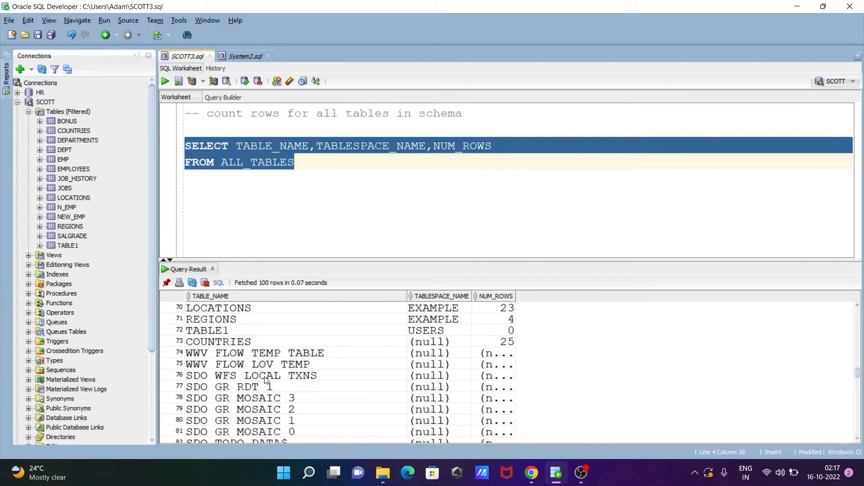
{"action": "scroll", "scroll_direction": "down", "scroll_amount": 3}
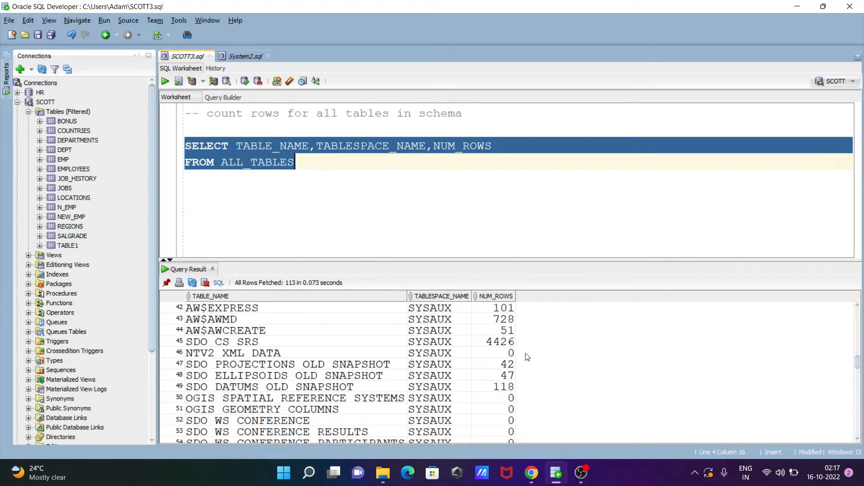
{"action": "mouse_move", "coordinate": [519, 346]}
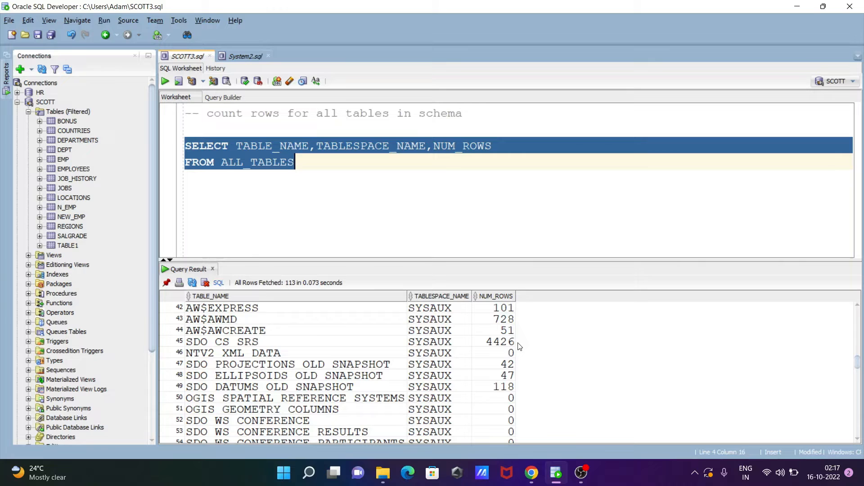
{"action": "mouse_move", "coordinate": [282, 393]}
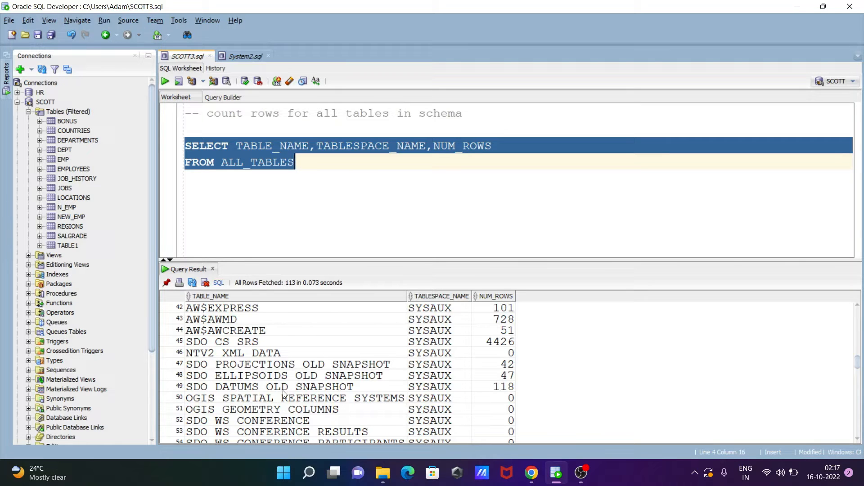
{"action": "mouse_move", "coordinate": [512, 397]}
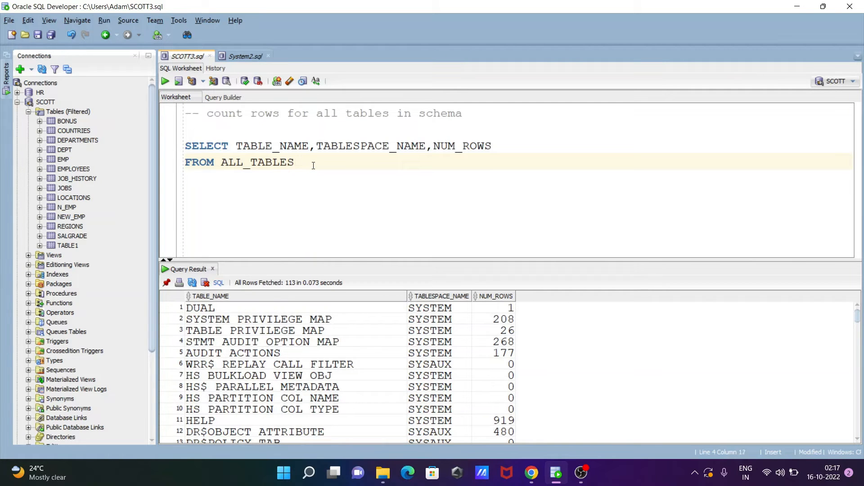
Add WHERE OWNER = 'SCOTT' after FROM ALL_TABLES.
{"action": "type", "text": "WH"}
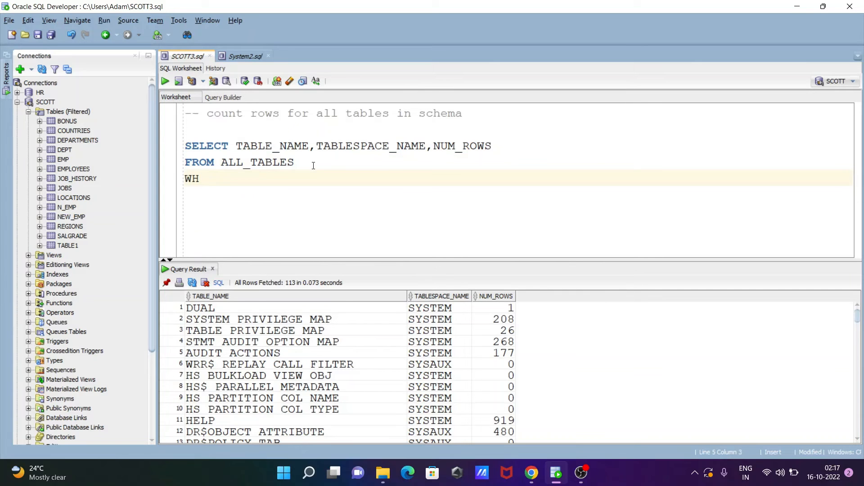
{"action": "type", "text": "ERE"}
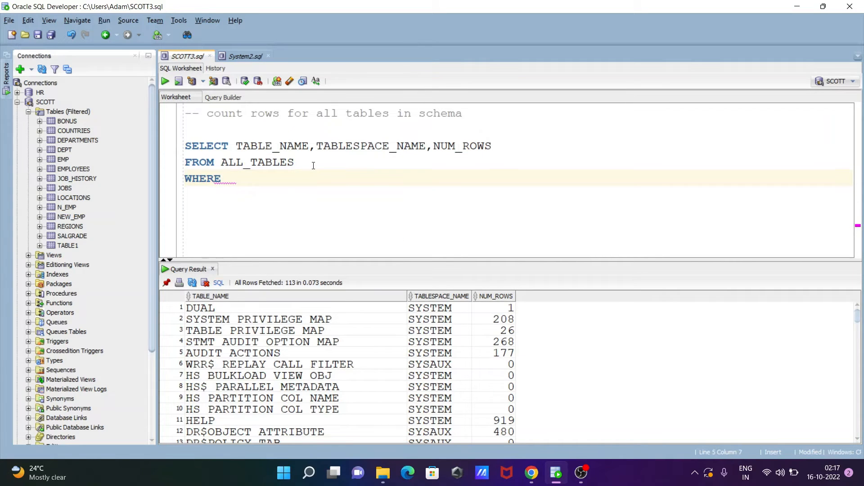
{"action": "type", "text": "OWN"}
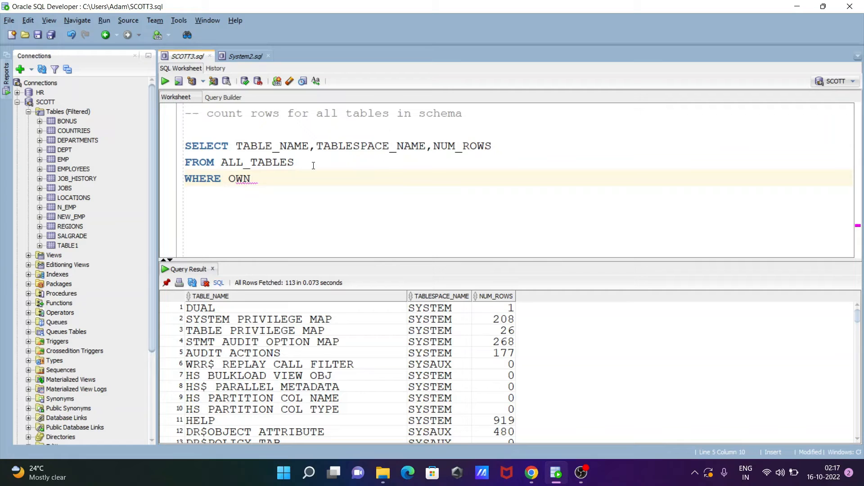
{"action": "type", "text": "ER ="}
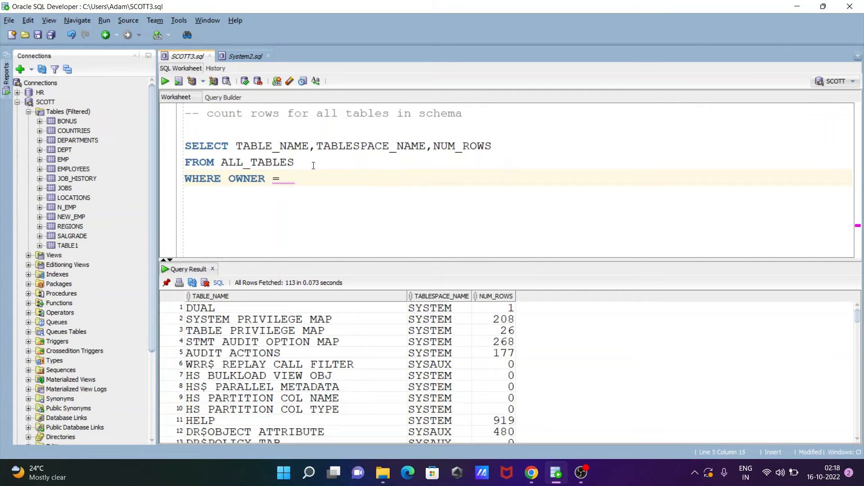
{"action": "type", "text": "'SCOTT"}
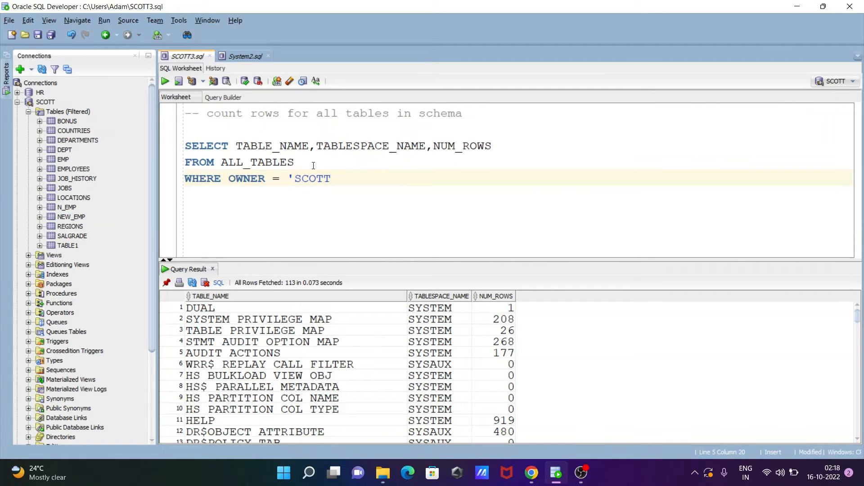
{"action": "type", "text": "'"}
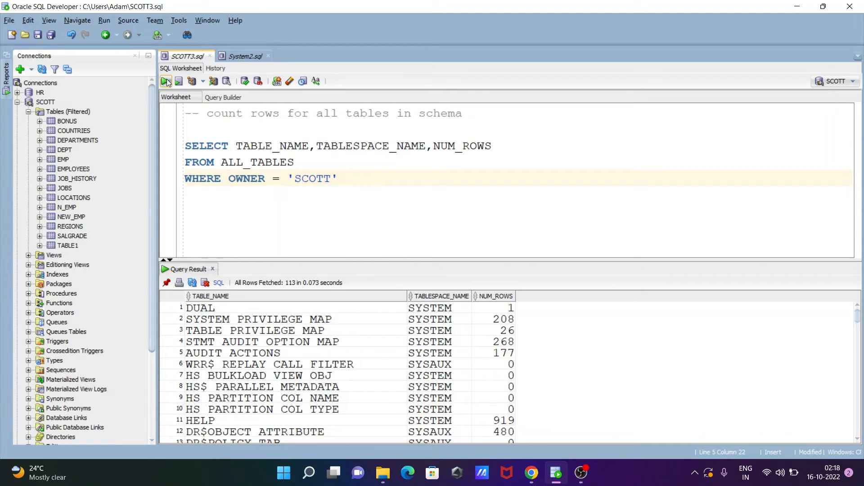
Run the SCOTT-filtered query, returning SCOTT's 14 tables such as DEPT, EMP and EMPLOYEES.
{"action": "left_click", "coordinate": [166, 81]}
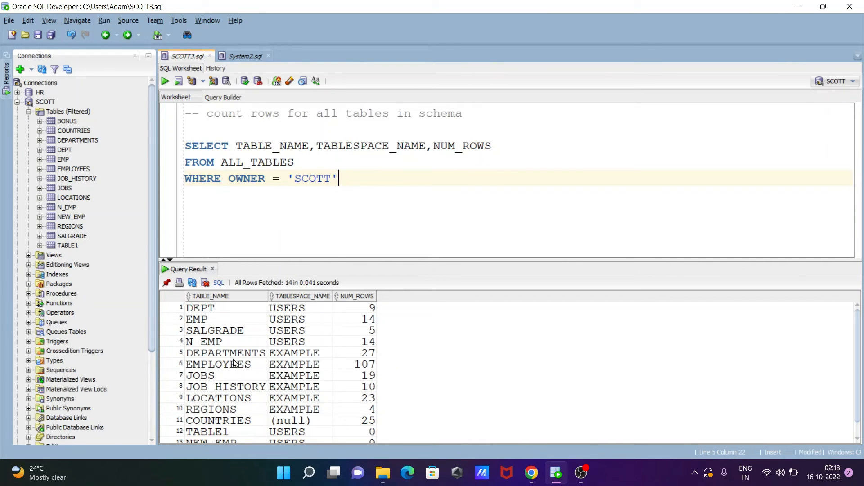
{"action": "mouse_move", "coordinate": [347, 370]}
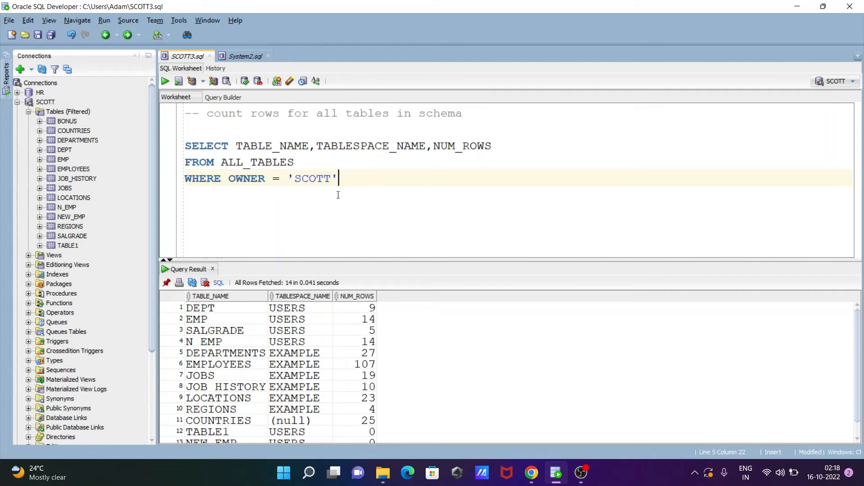
Replace 'SCOTT' with 'HR', run it for 0 rows, and select the query lines for copying.
{"action": "key", "text": "BackSpace"}
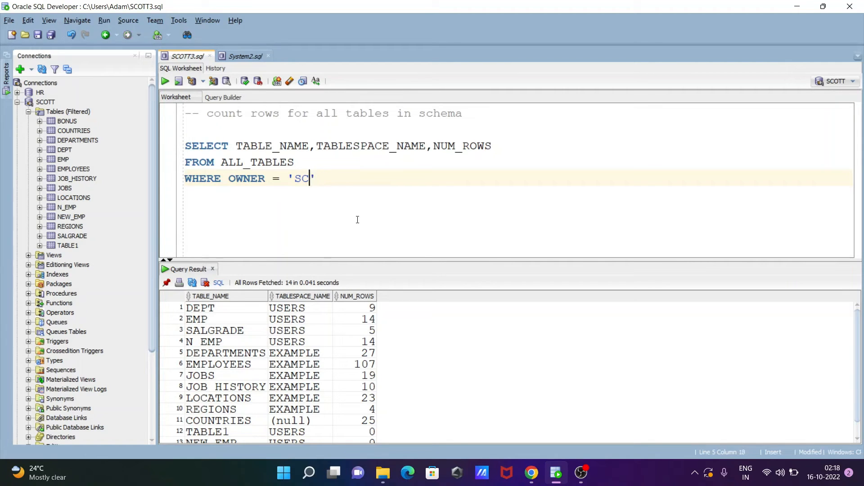
{"action": "type", "text": "HR"}
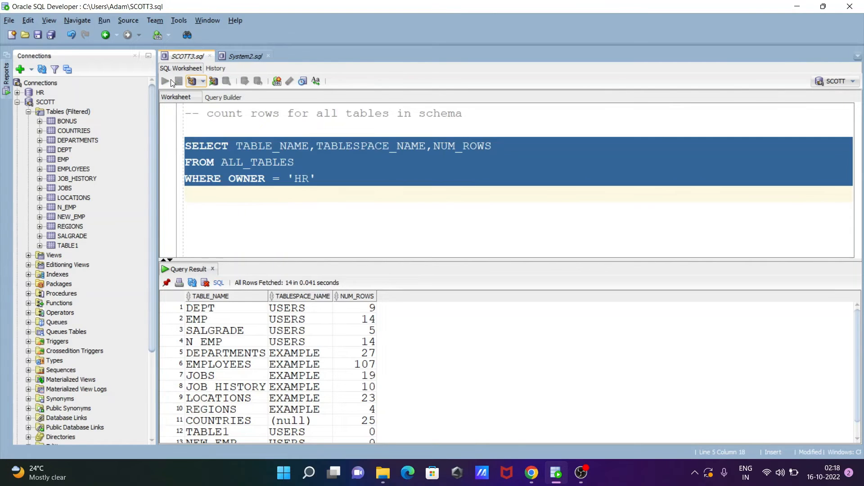
{"action": "left_click", "coordinate": [164, 81]}
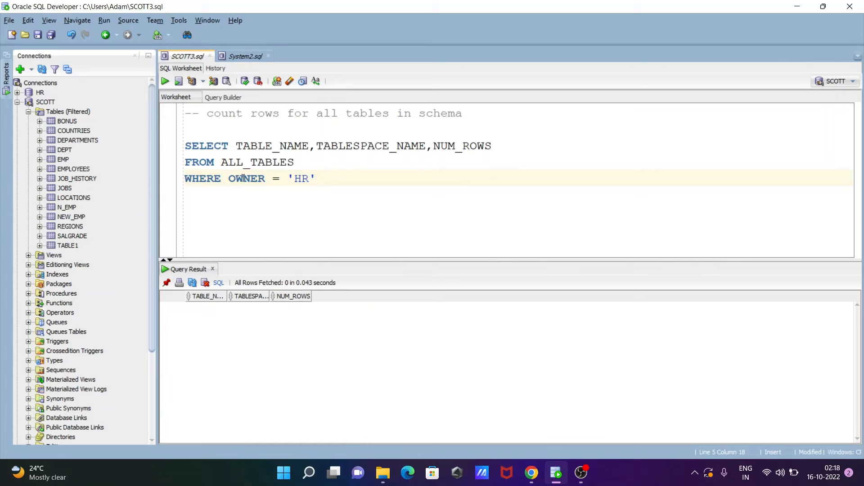
{"action": "left_click_drag", "start_coordinate": [266, 178], "coordinate": [315, 179]}
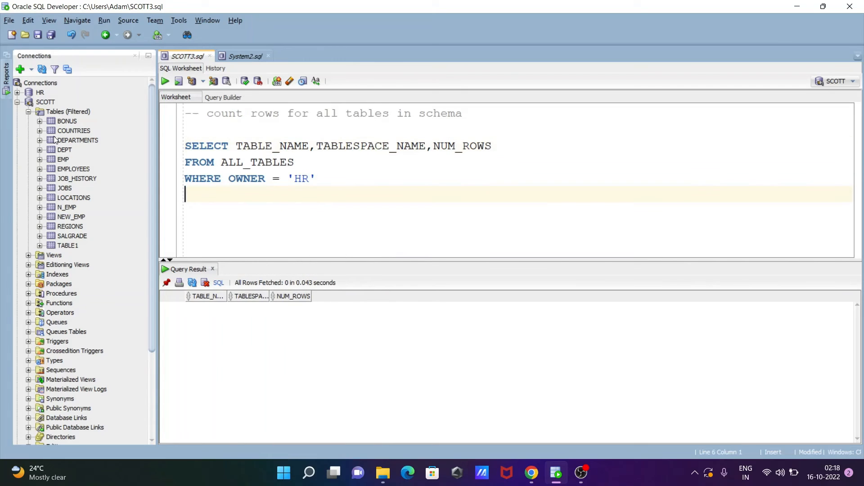
Connect as HR and confirm the login, opening an HR worksheet with the HR-filtered query.
{"action": "left_click", "coordinate": [27, 92]}
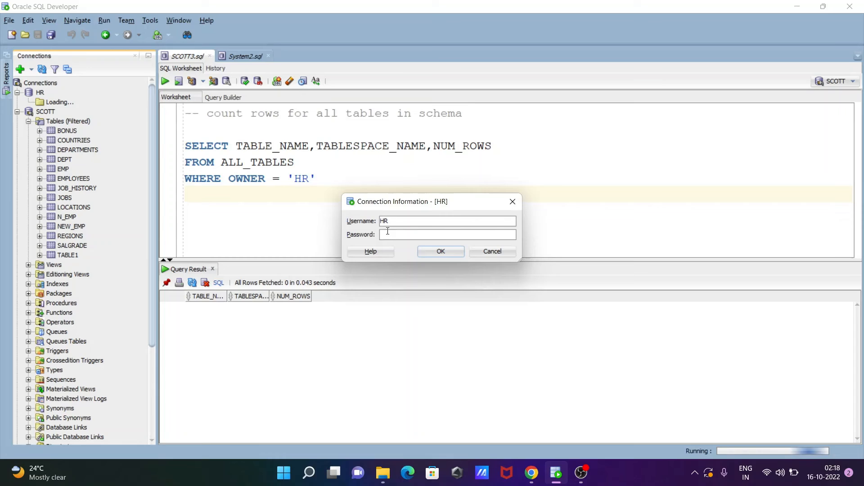
{"action": "left_click", "coordinate": [440, 251]}
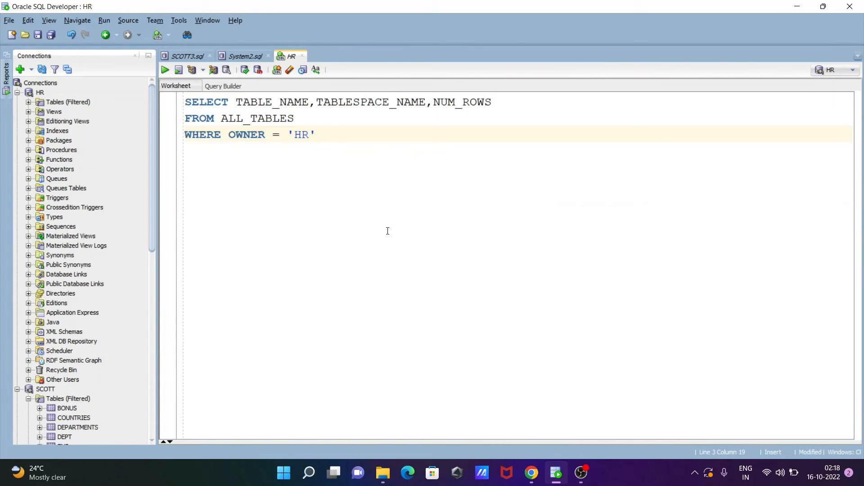
Run the query as HR for 8 rows and expand HR's Tables (Filtered) list in the tree.
{"action": "left_click", "coordinate": [164, 69]}
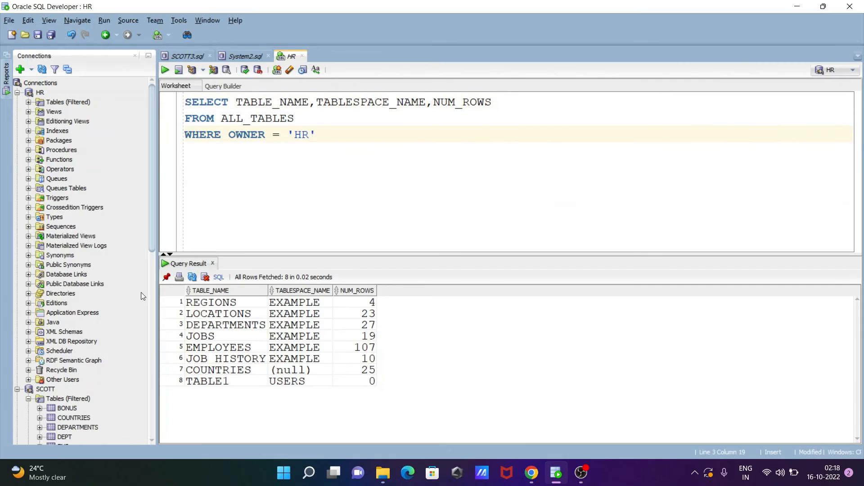
{"action": "left_click", "coordinate": [68, 102]}
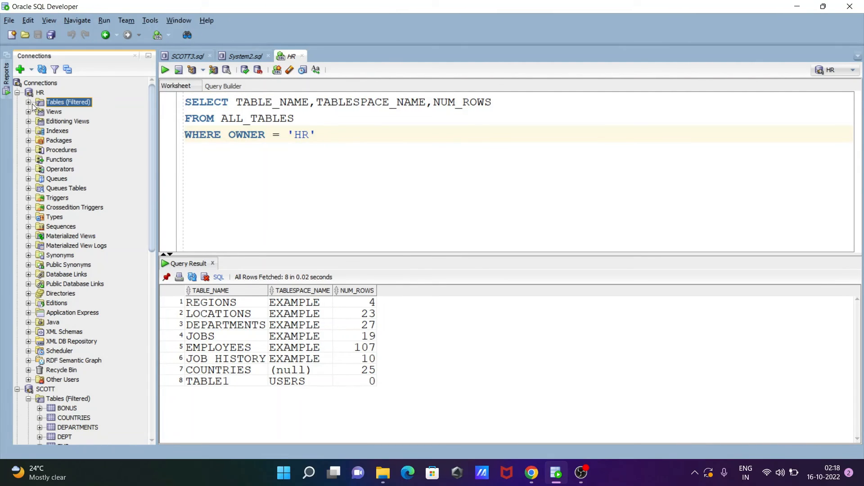
{"action": "left_click", "coordinate": [28, 101]}
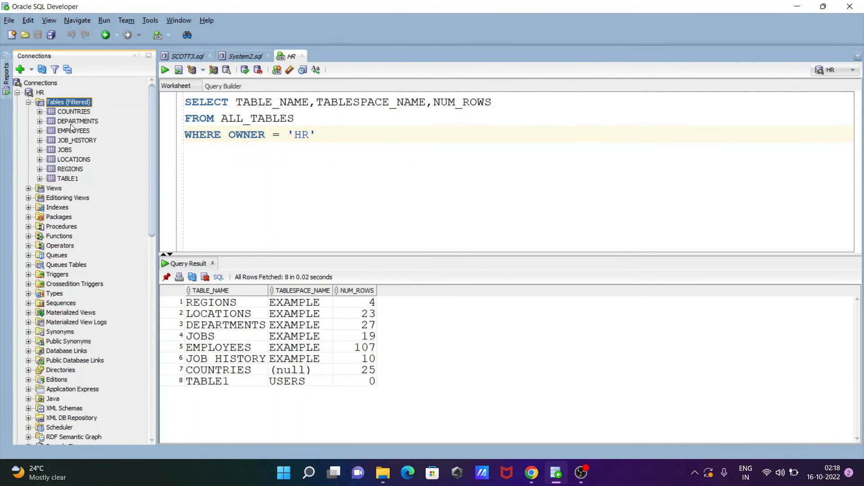
{"action": "mouse_move", "coordinate": [249, 315]}
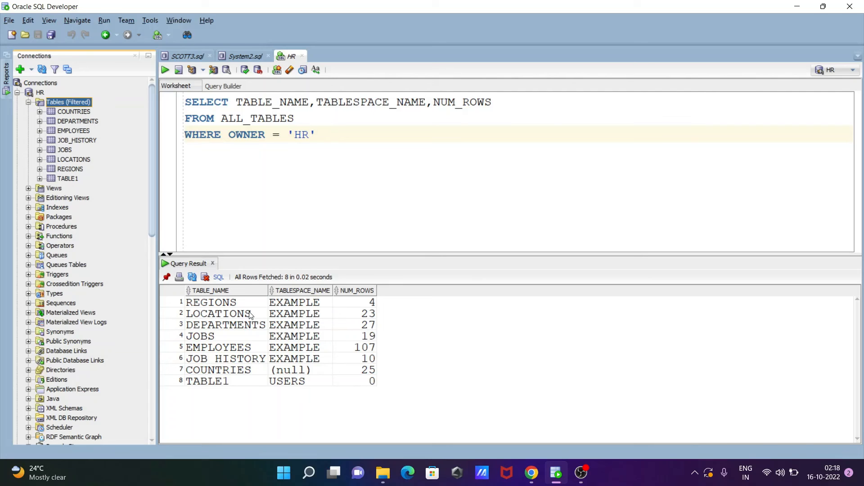
{"action": "mouse_move", "coordinate": [299, 357]}
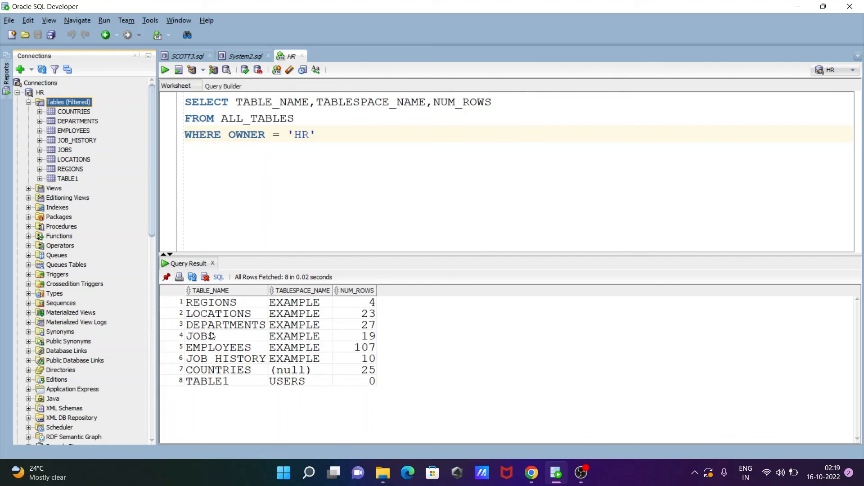
{"action": "mouse_move", "coordinate": [349, 342]}
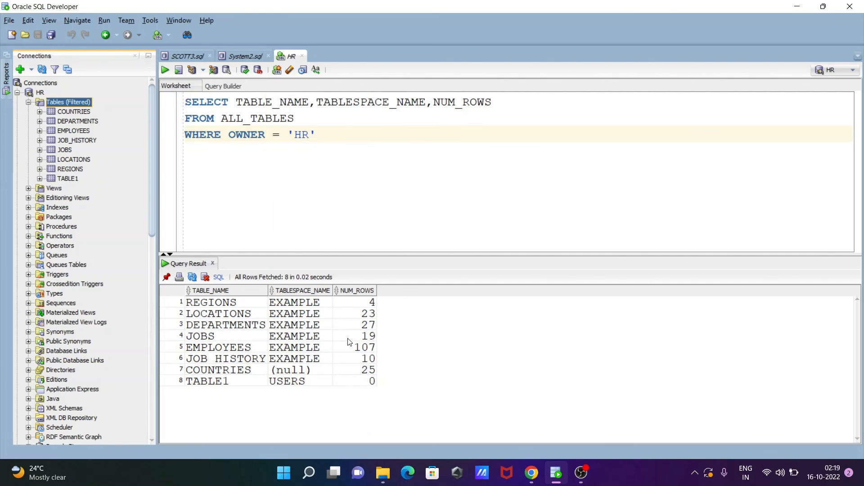
{"action": "mouse_move", "coordinate": [337, 369]}
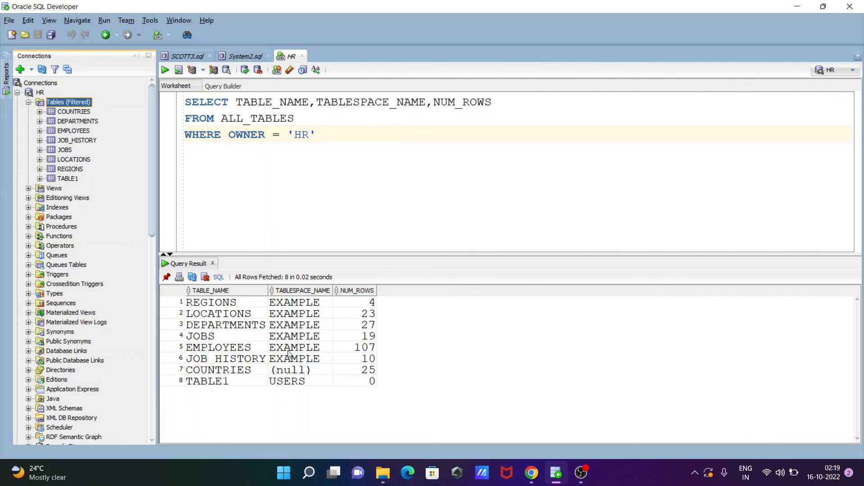
Switch back to the SCOTT3.sql worksheet still showing the 0-row HR result.
{"action": "left_click", "coordinate": [186, 56]}
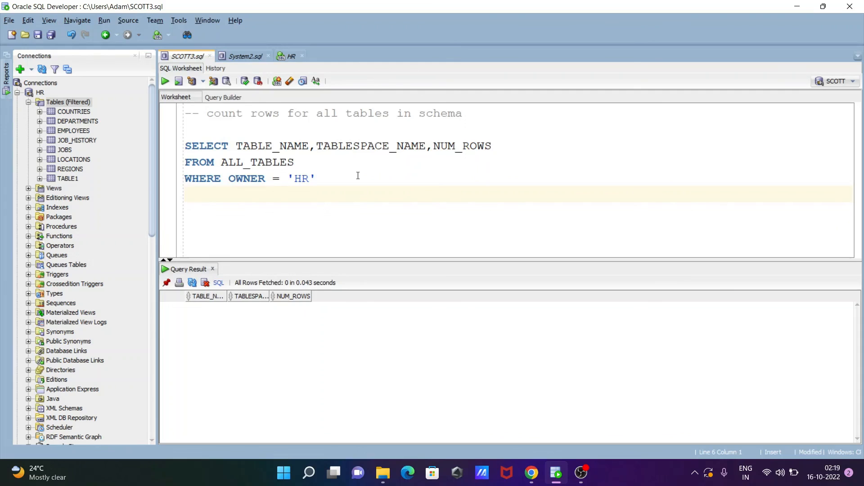
{"action": "mouse_move", "coordinate": [364, 182]}
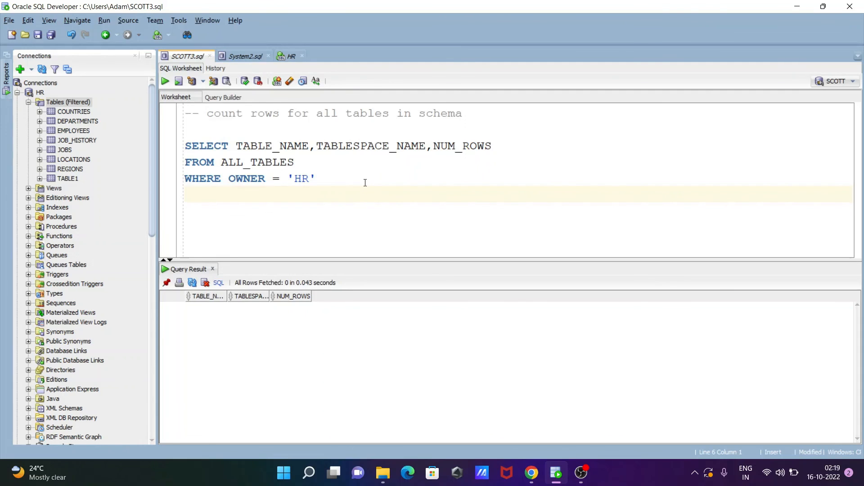
{"action": "mouse_move", "coordinate": [407, 167]}
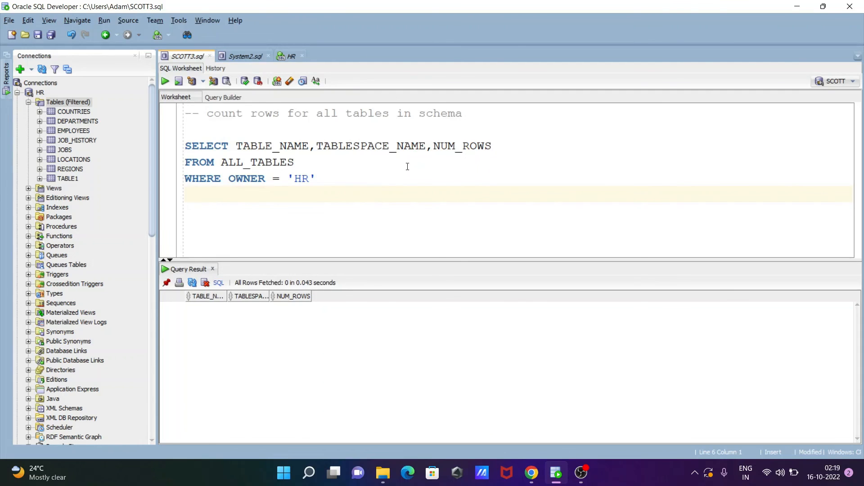
{"action": "mouse_move", "coordinate": [446, 173]}
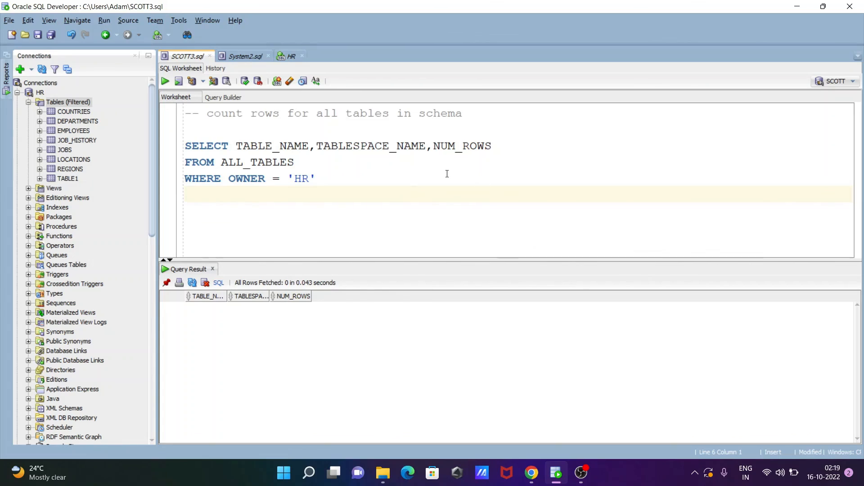